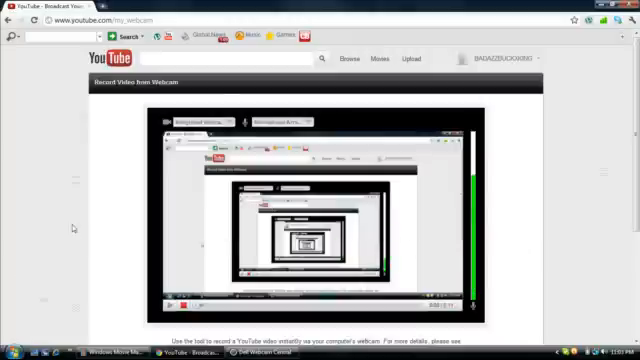
Step: Bring up the Windows Start menu over YouTube's Record Video from Webcam page
{"action": "left_click", "coordinate": [10, 352]}
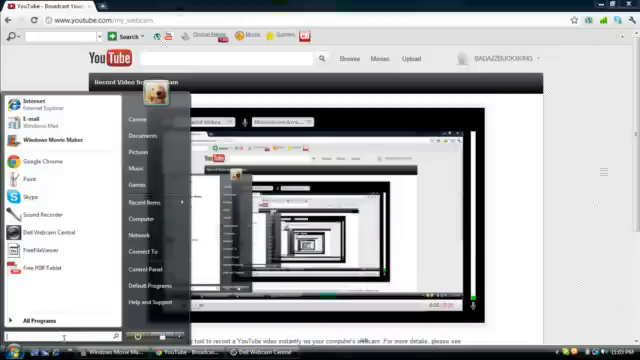
Step: Search 'webc' in the Start menu to launch Dell Webcam Central, then return to YouTube
{"action": "type", "text": "webc"}
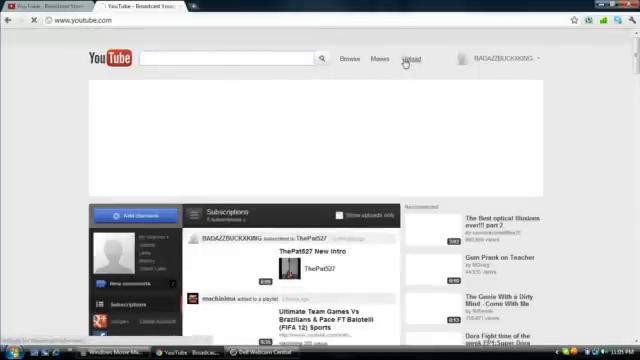
Step: Go to Upload and return to the Record from Webcam page with live preview
{"action": "left_click", "coordinate": [412, 58]}
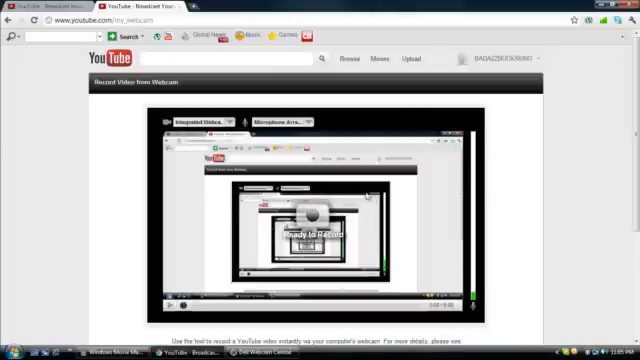
Step: Record a webcam clip and stop it so review options appear over the preview
{"action": "left_click", "coordinate": [308, 214]}
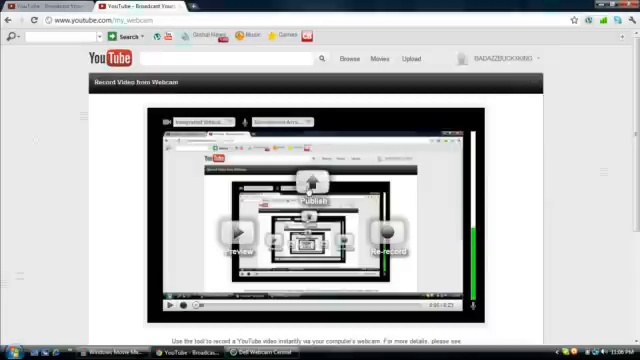
{"action": "left_click", "coordinate": [312, 210]}
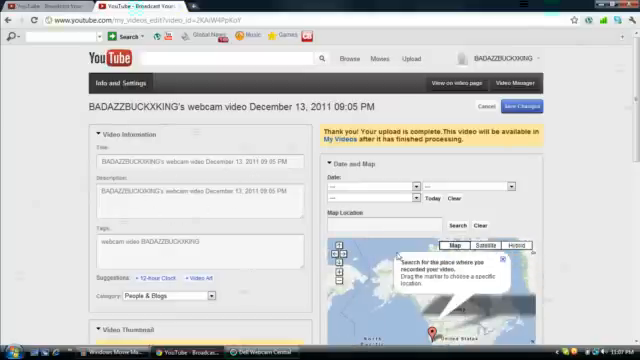
{"action": "scroll", "scroll_direction": "down", "scroll_amount": 3}
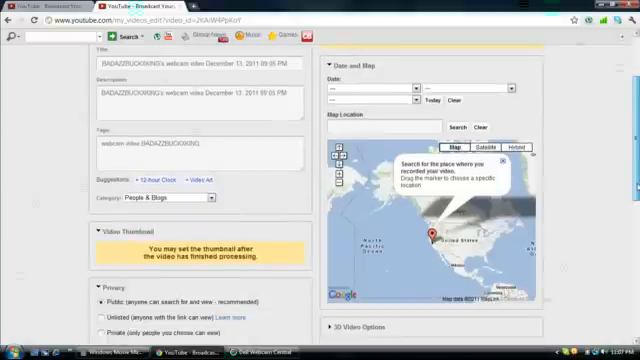
{"action": "scroll", "scroll_direction": "down", "scroll_amount": 3}
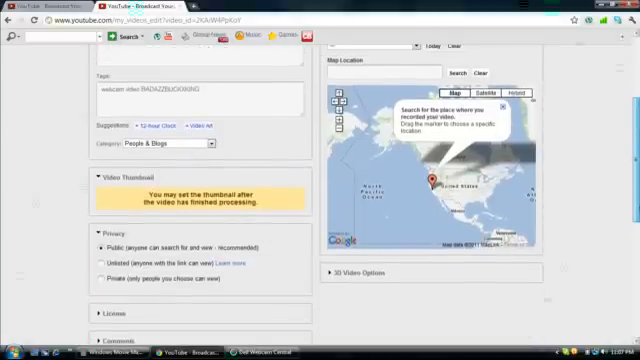
{"action": "scroll", "scroll_direction": "up", "scroll_amount": 3}
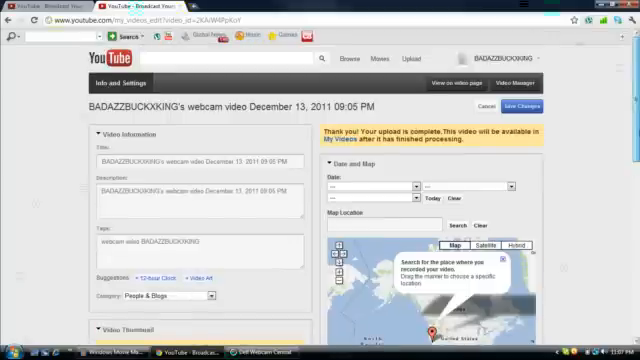